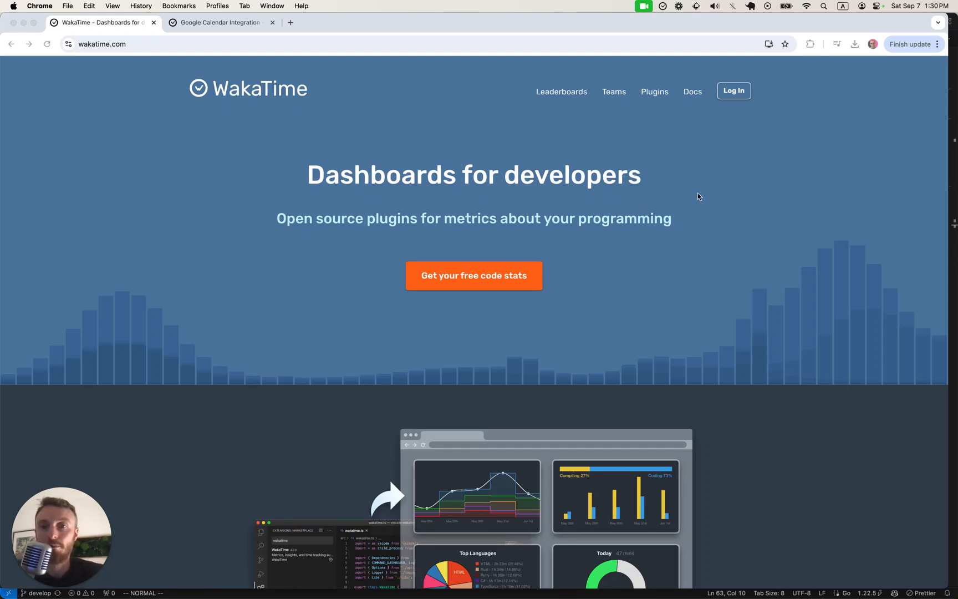
pyautogui.moveTo(663, 127)
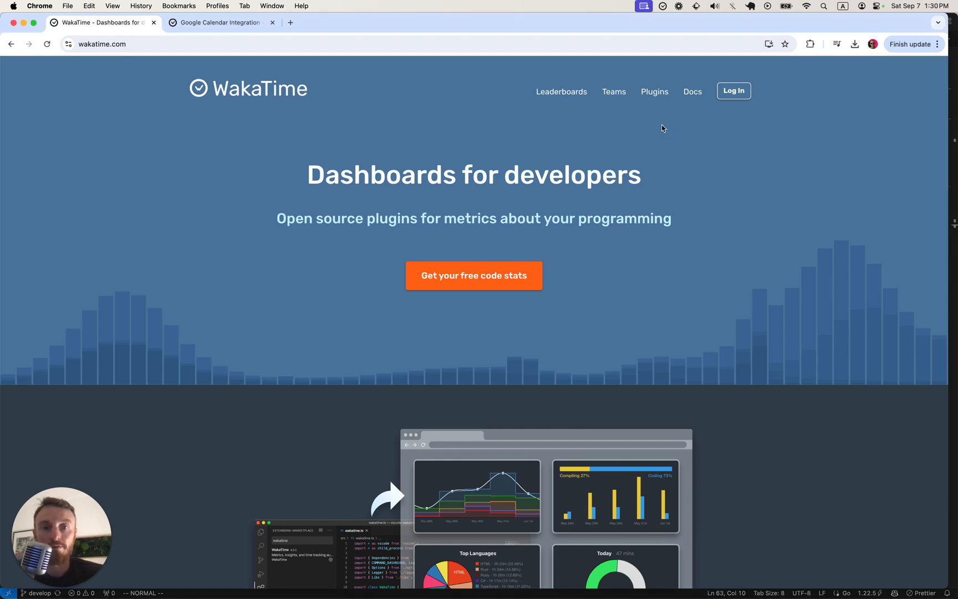
# - Go to the Plugins page listing all supported editors and tools
pyautogui.click(654, 90)
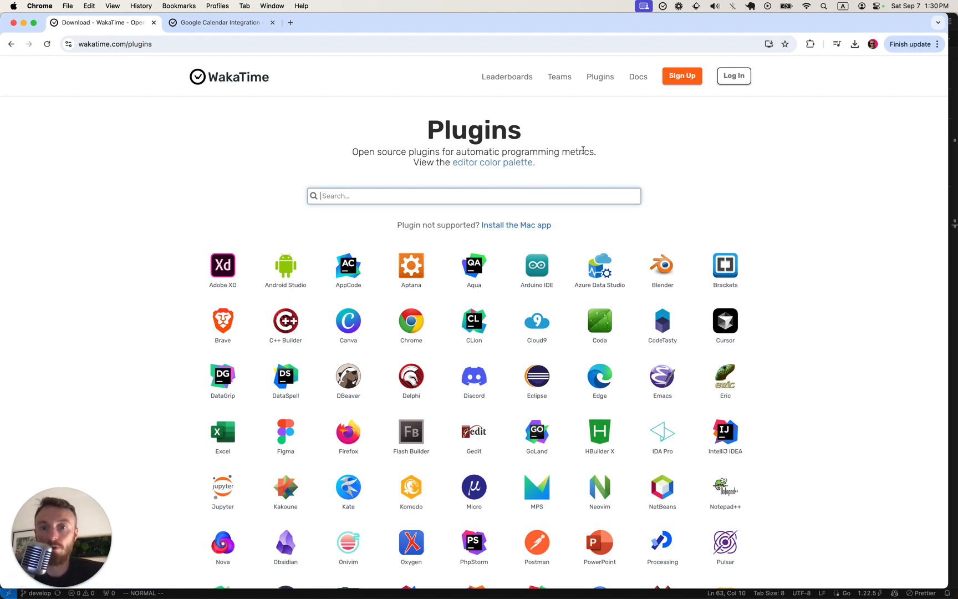
# - Filter the plugin list with "vs" and go to the WakaTime for VS Code instructions
pyautogui.write('vs')
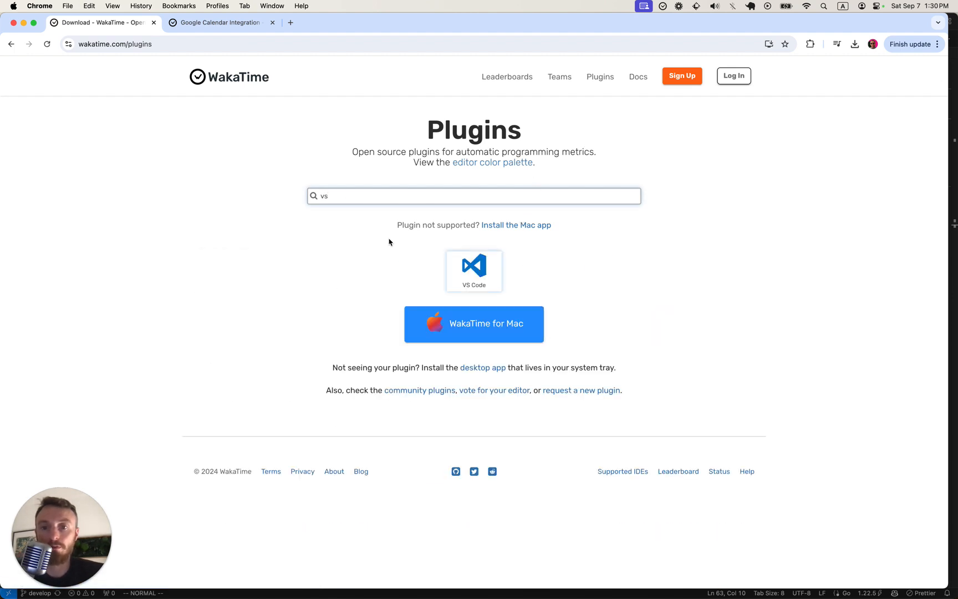
pyautogui.moveTo(514, 280)
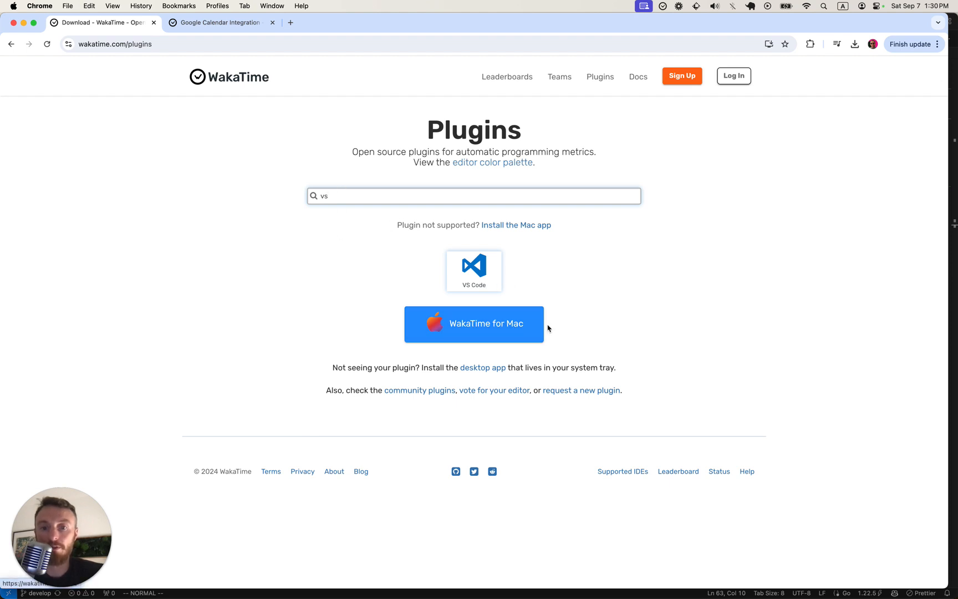
pyautogui.moveTo(666, 13)
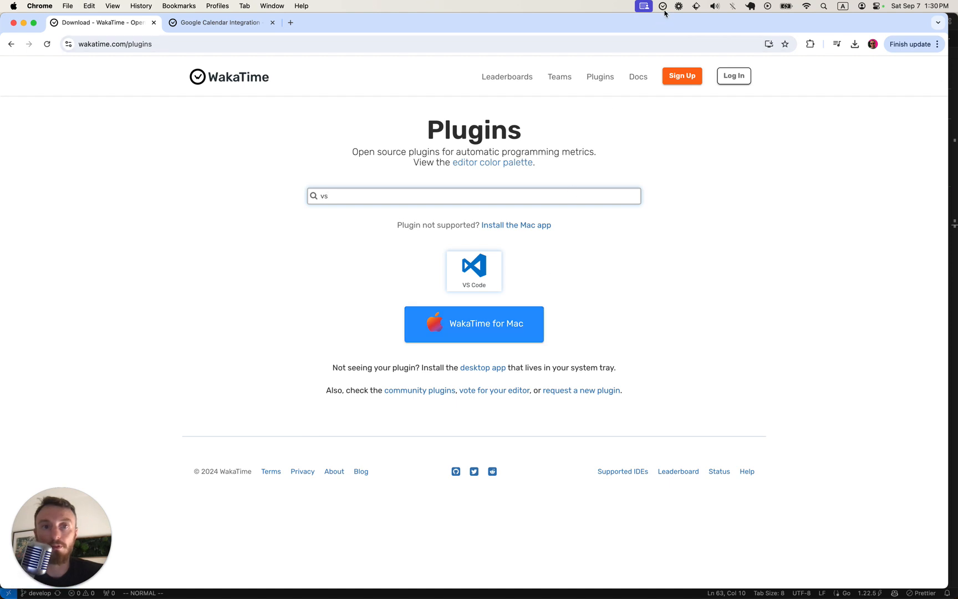
pyautogui.moveTo(596, 324)
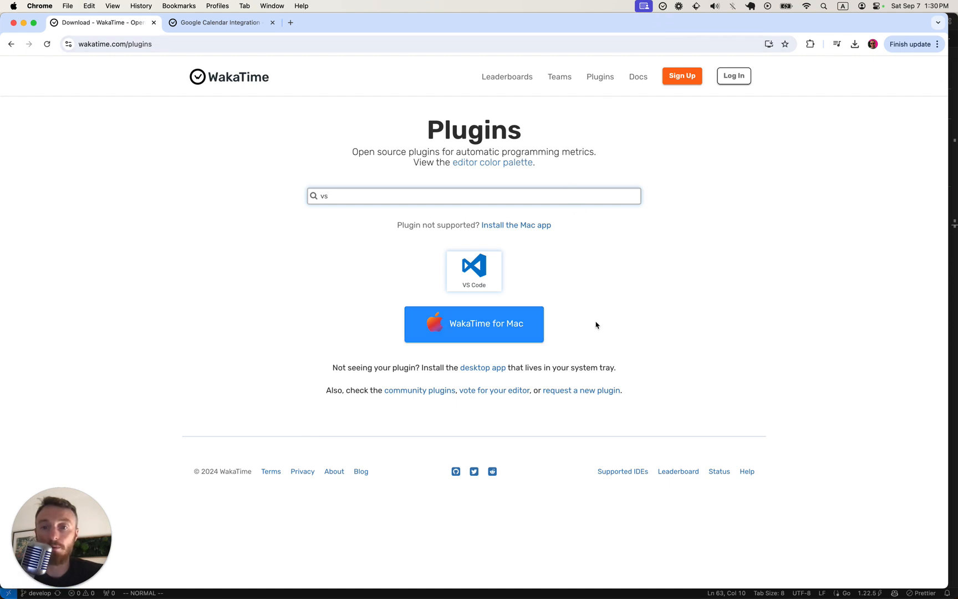
pyautogui.moveTo(473, 269)
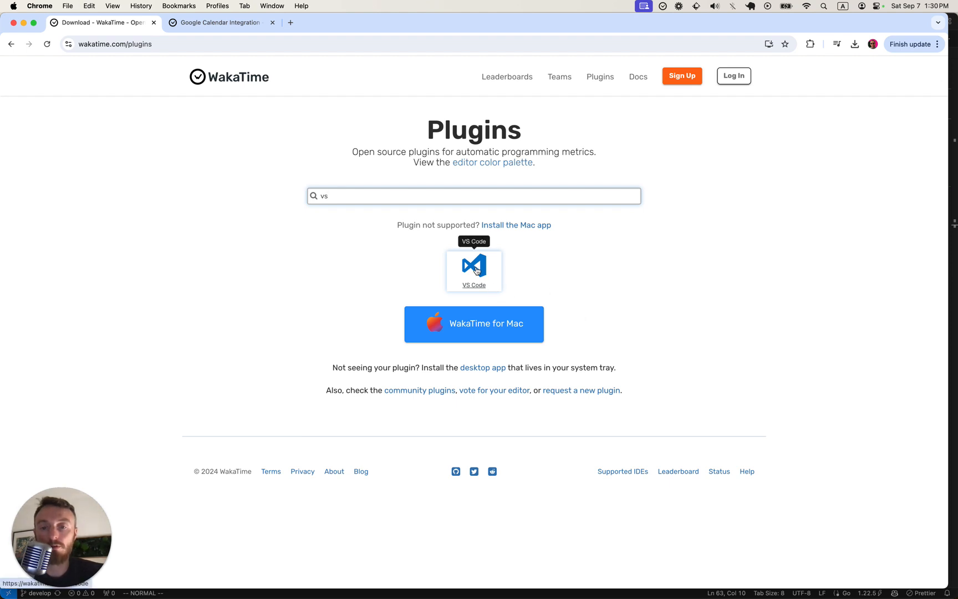
pyautogui.moveTo(489, 272)
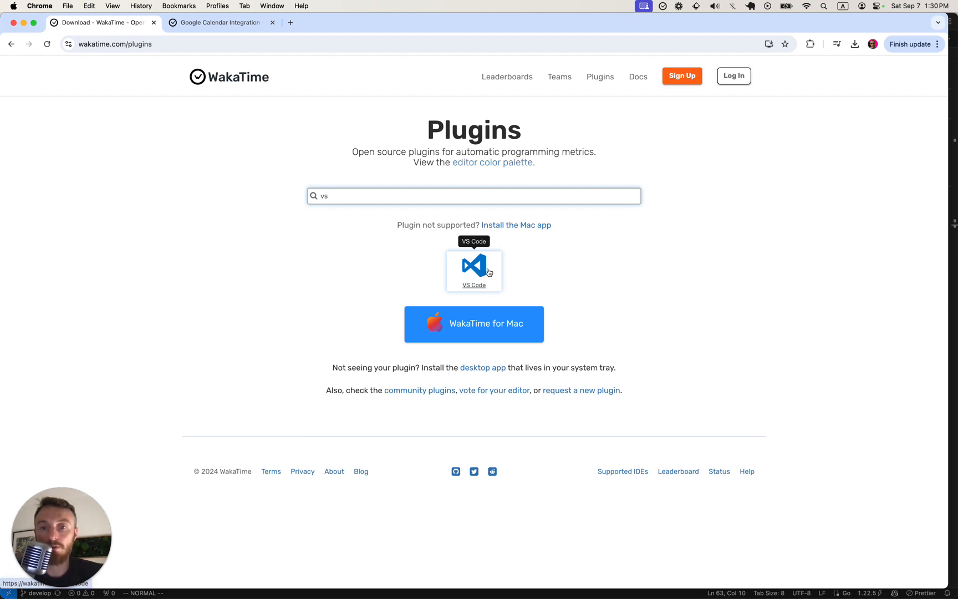
pyautogui.click(473, 271)
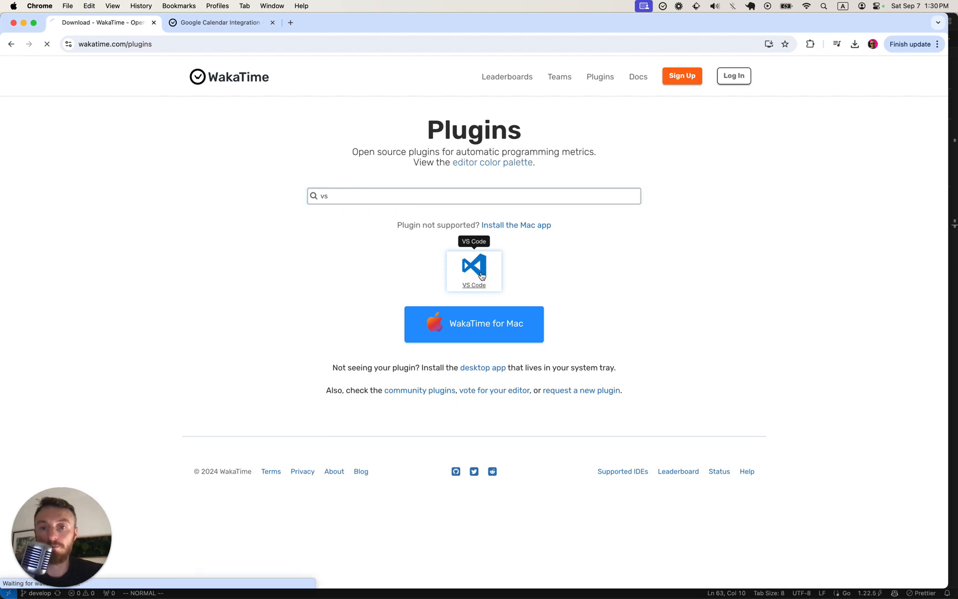
pyautogui.click(473, 270)
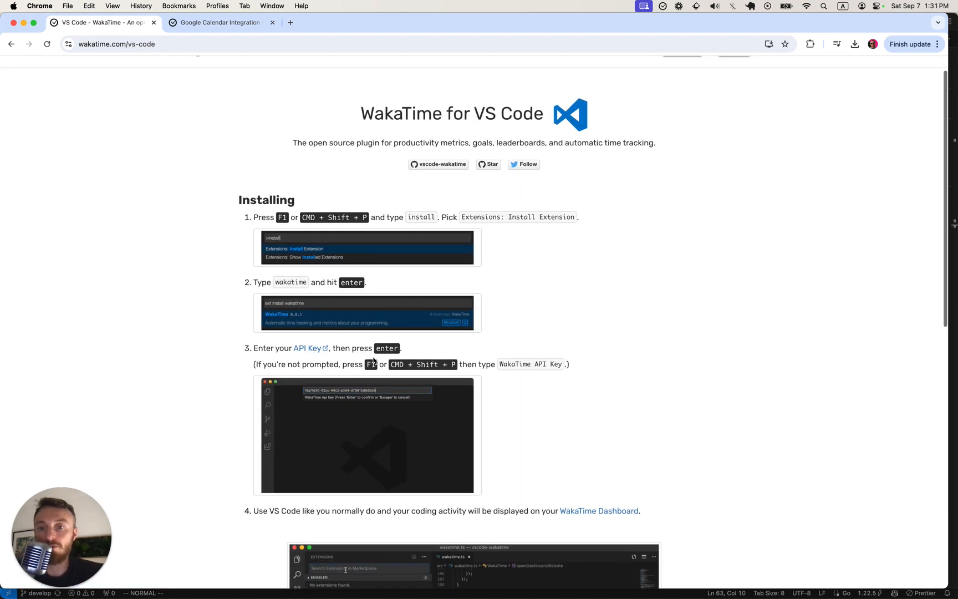
pyautogui.moveTo(484, 583)
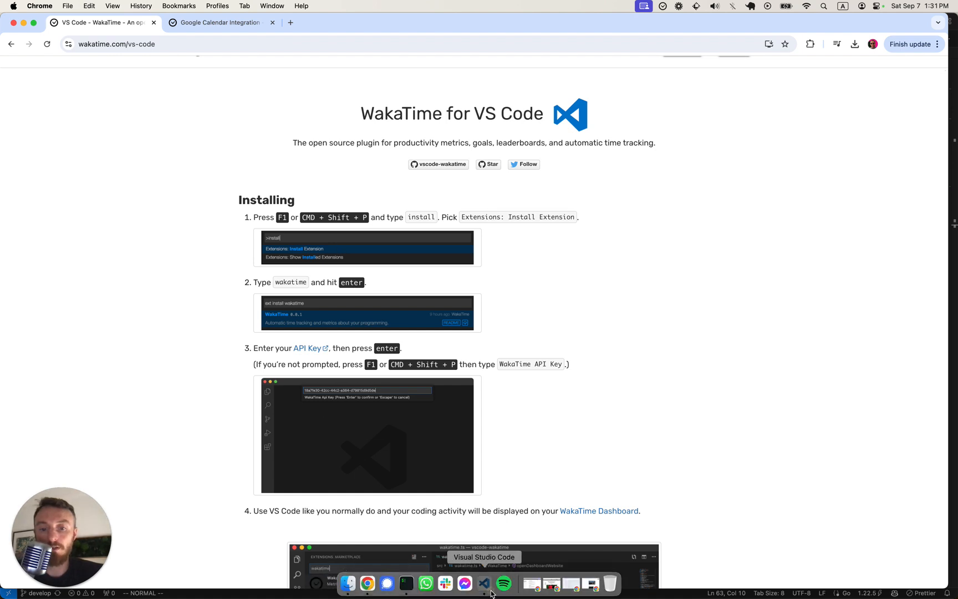
# - Search the VS Code Extensions marketplace for "wa" and select the WakaTime extension
pyautogui.click(483, 583)
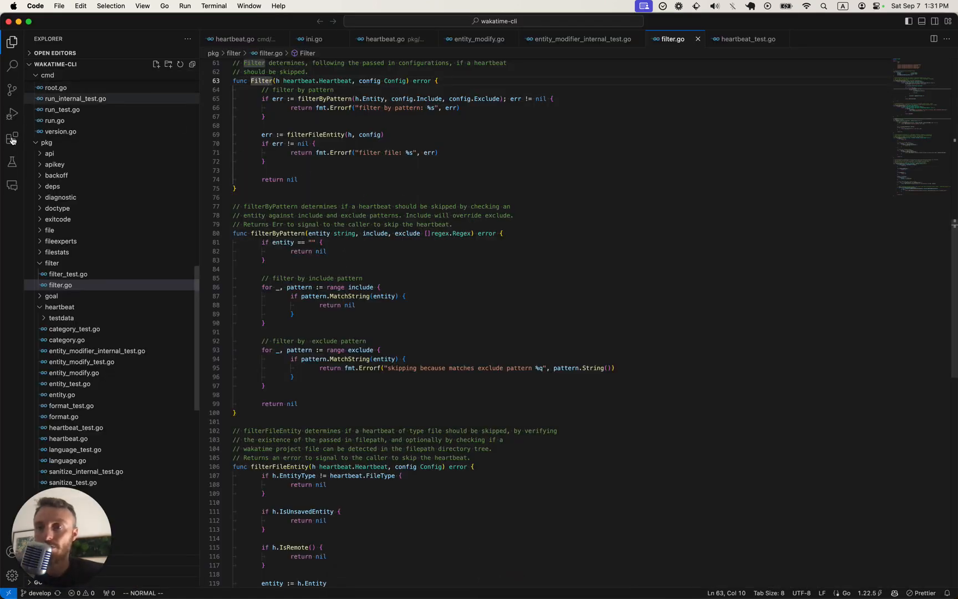
pyautogui.click(12, 137)
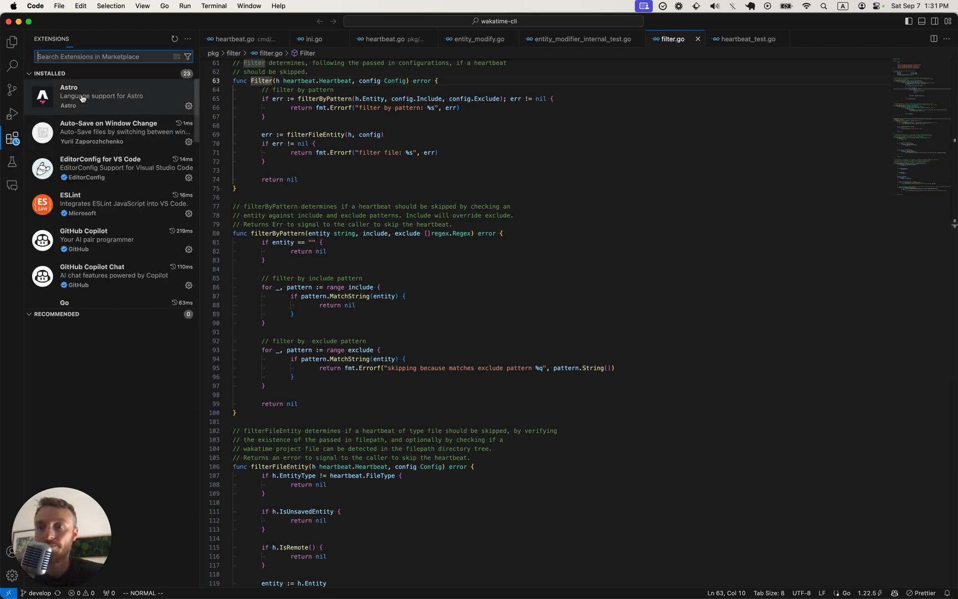
pyautogui.write('waka')
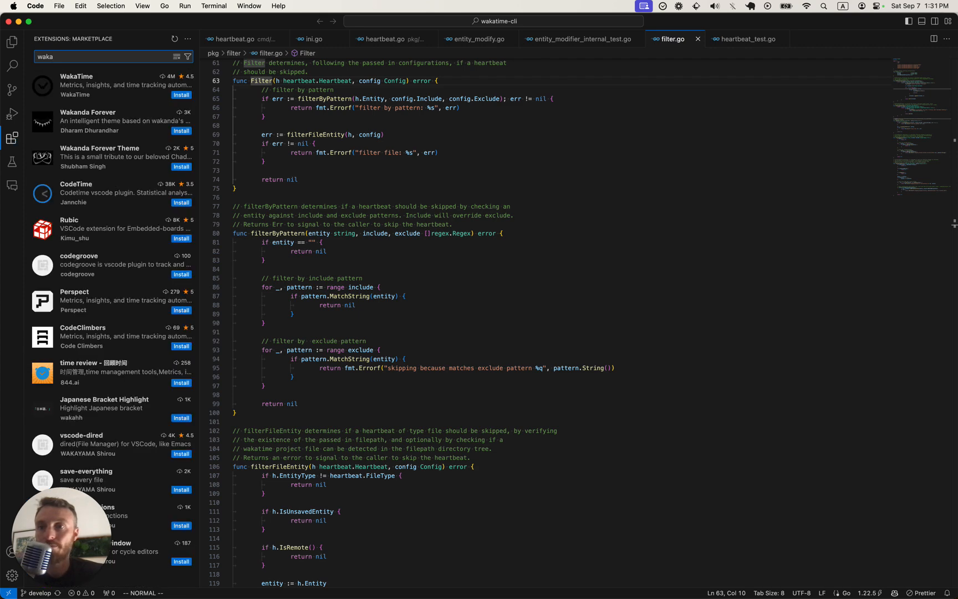
pyautogui.click(181, 94)
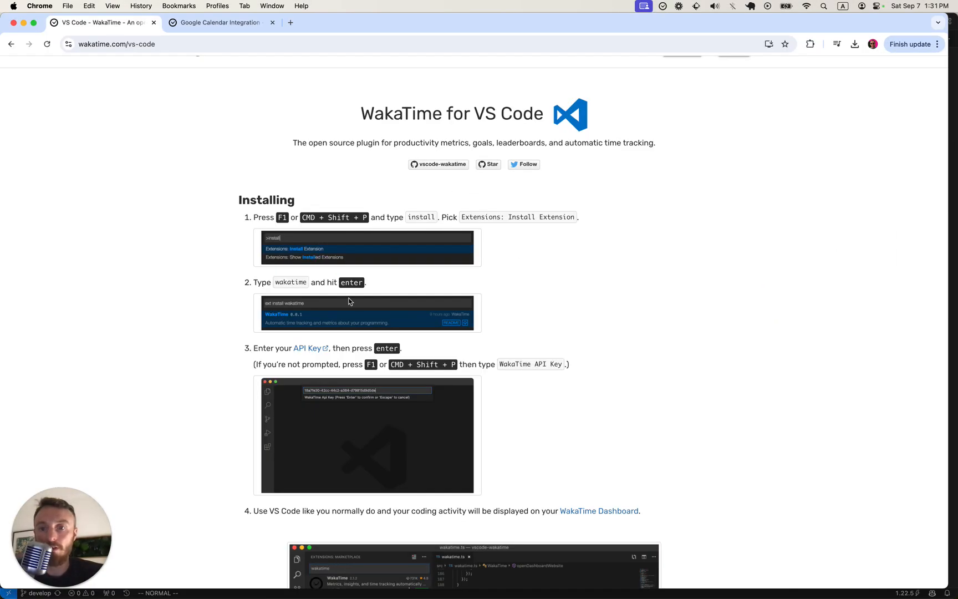
# - Copy the secret API key from the WakaTime API key settings page
pyautogui.click(307, 348)
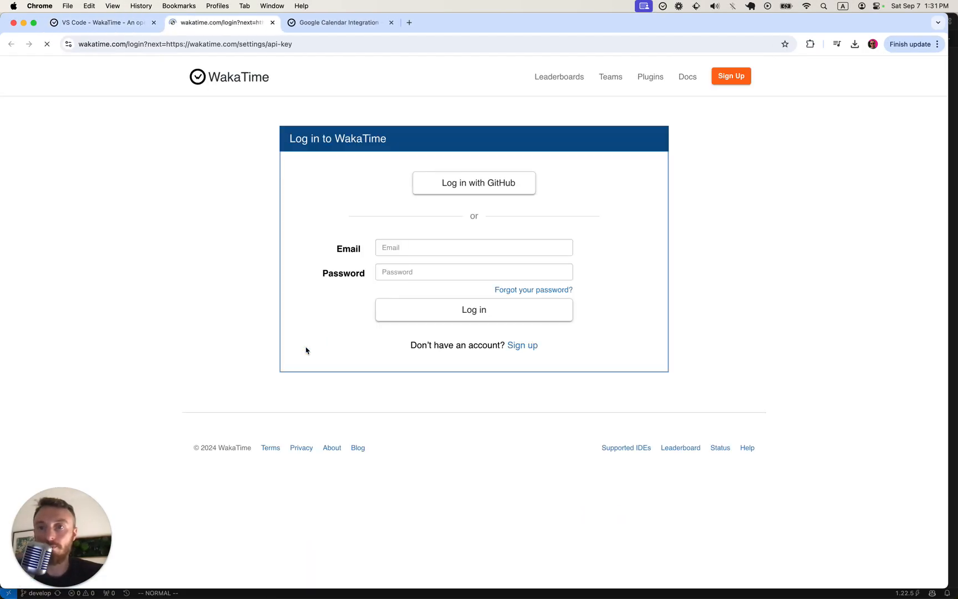
pyautogui.click(472, 182)
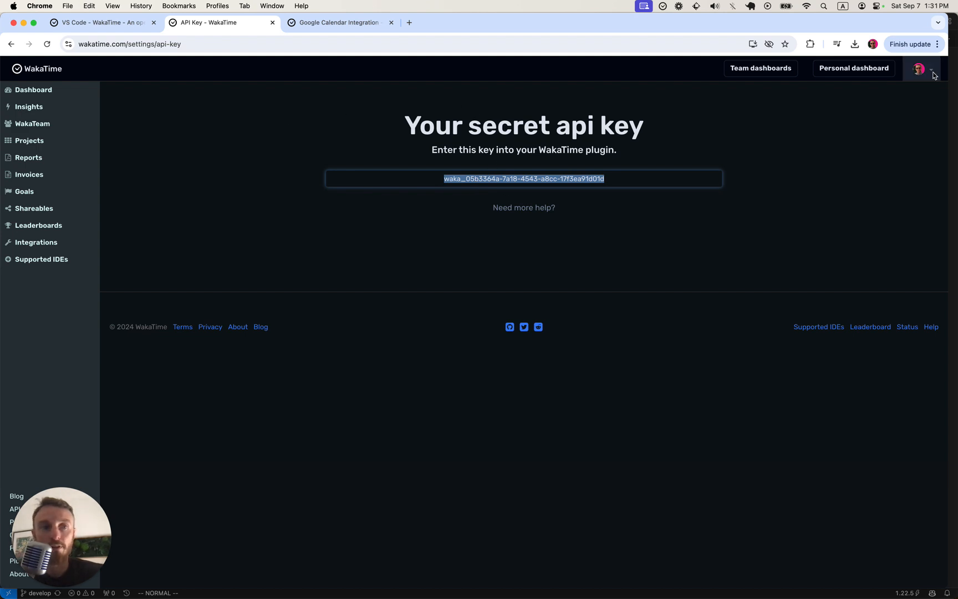
pyautogui.click(930, 69)
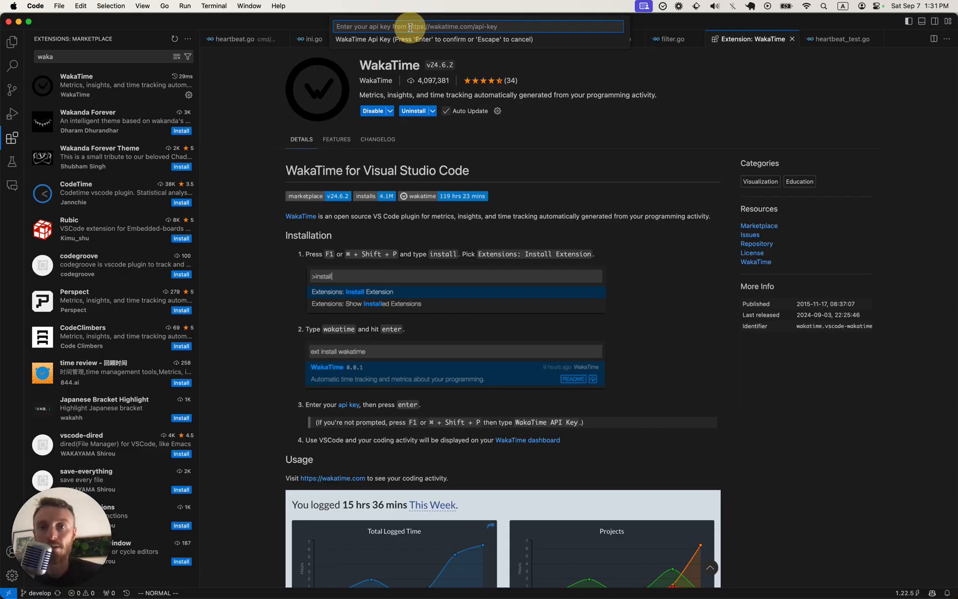
# - Submit the pasted API key in the WakaTime Api Key prompt
pyautogui.press('Escape')
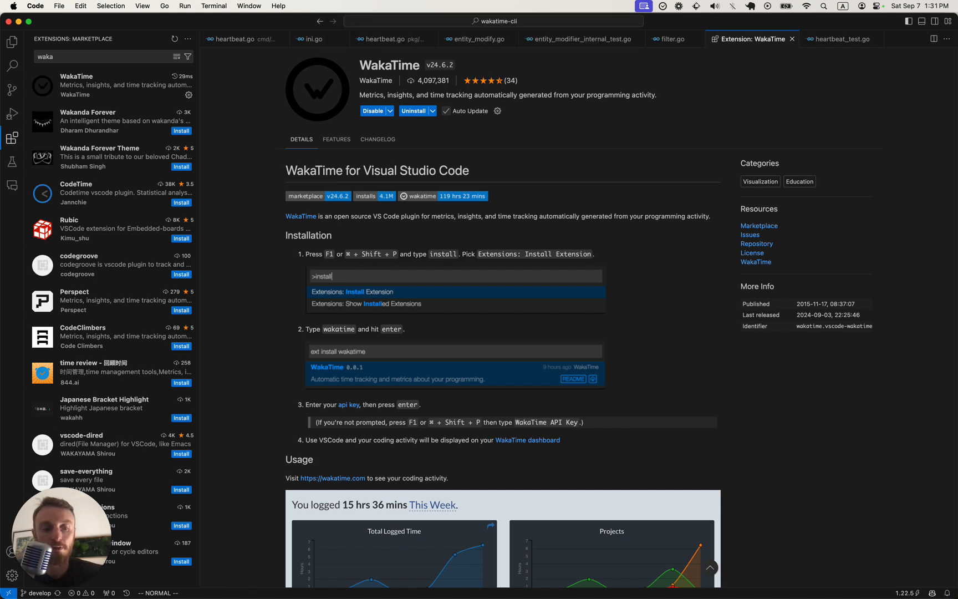
pyautogui.moveTo(389, 206)
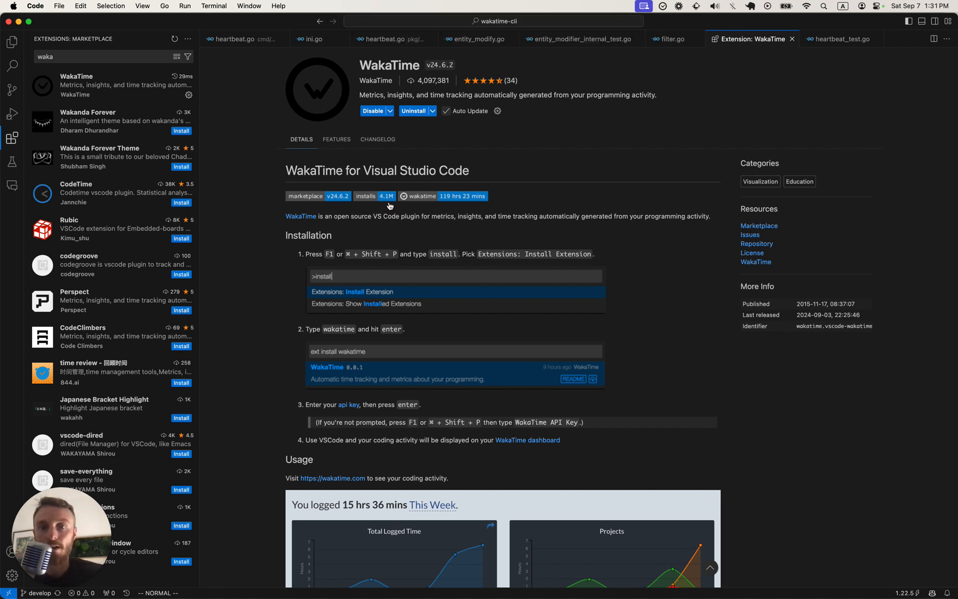
pyautogui.moveTo(242, 422)
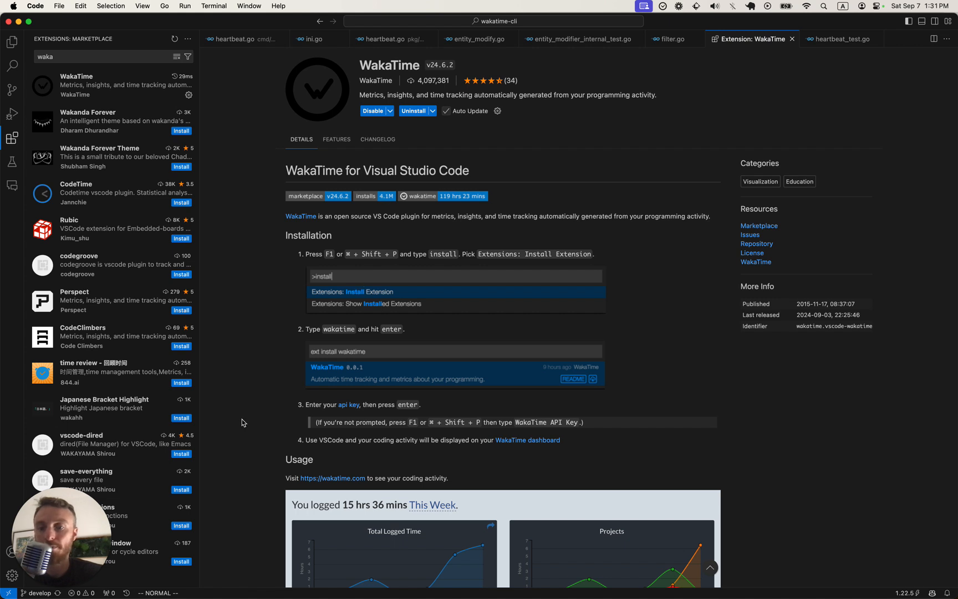
pyautogui.moveTo(478, 598)
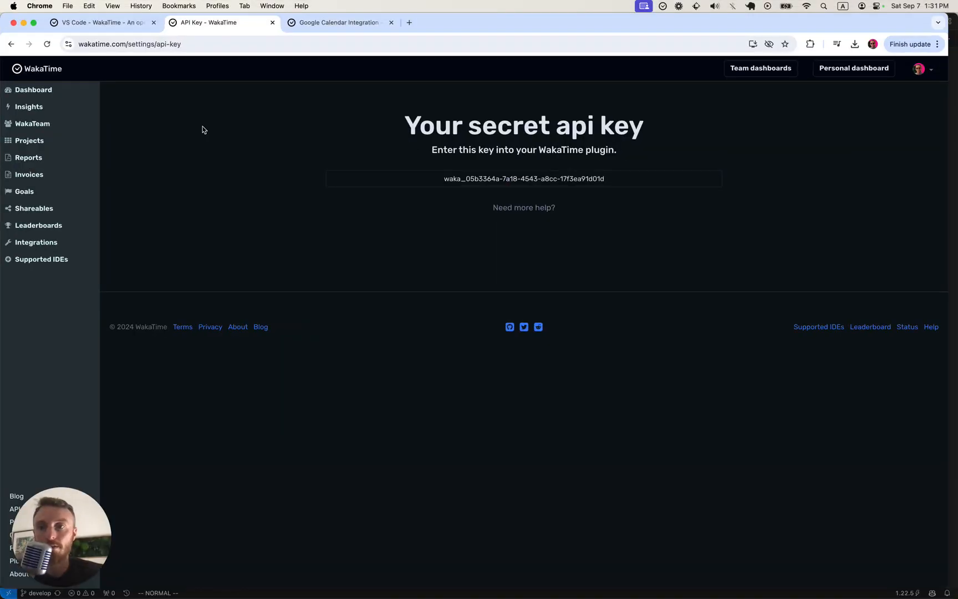
# - Show the WakaTime dashboard with the last 7 days of tracked coding time
pyautogui.click(33, 90)
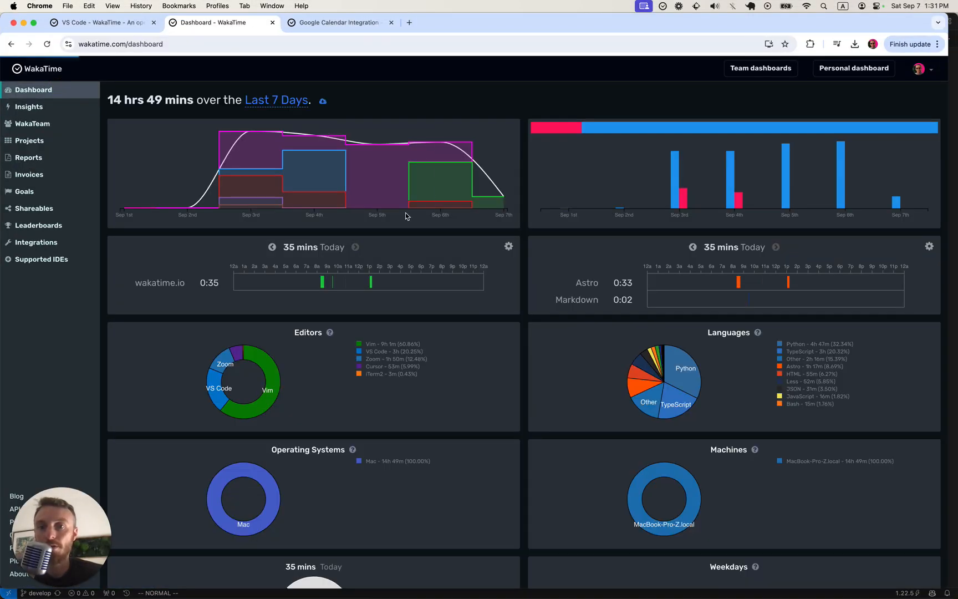
pyautogui.moveTo(565, 167)
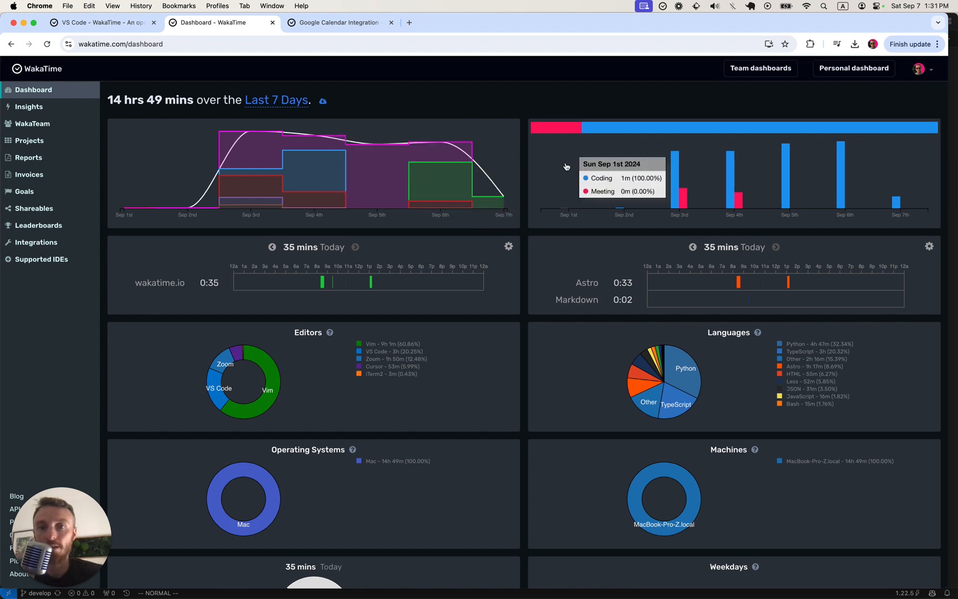
pyautogui.moveTo(527, 205)
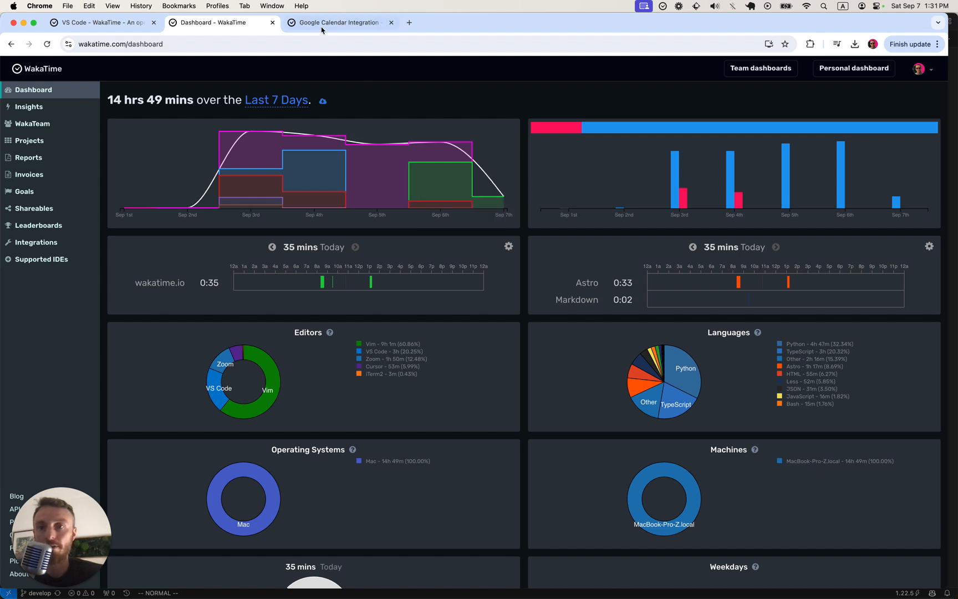
pyautogui.click(335, 22)
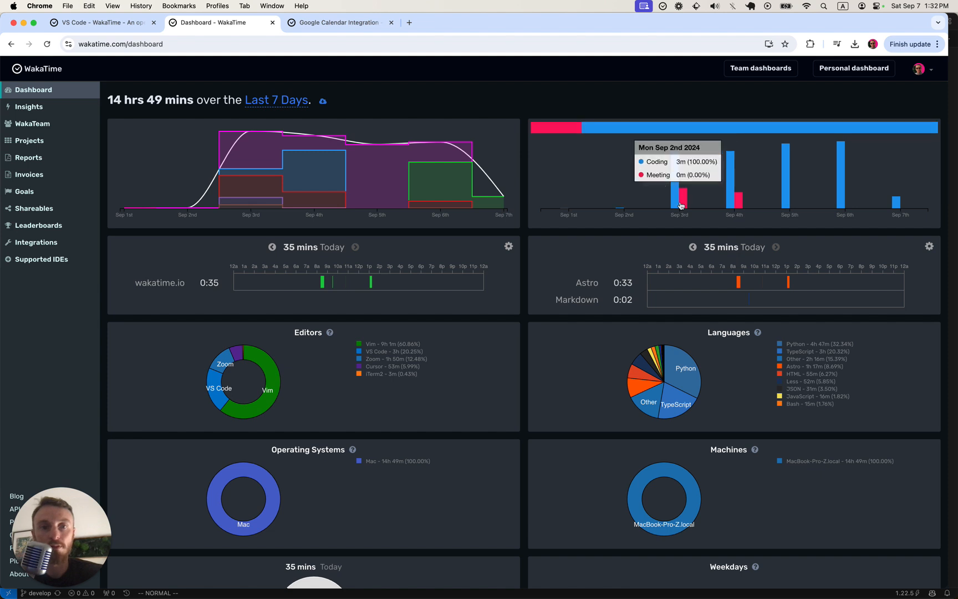
pyautogui.moveTo(531, 237)
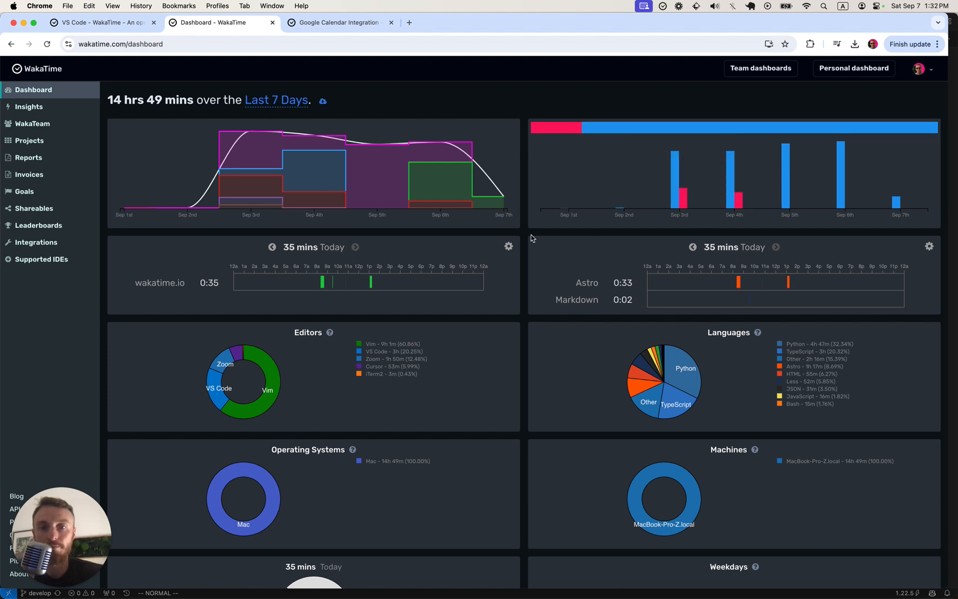
pyautogui.moveTo(643, 69)
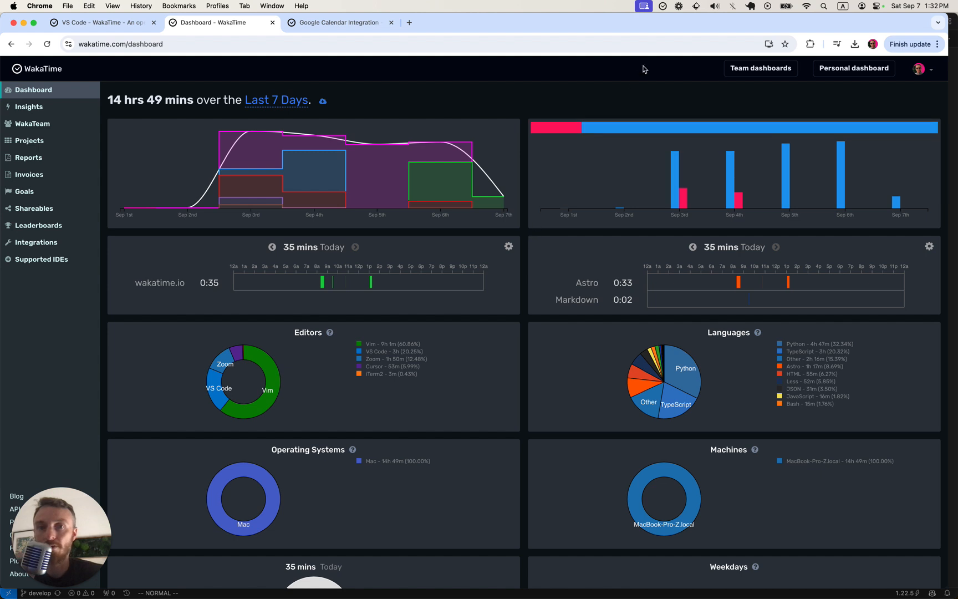
pyautogui.moveTo(532, 152)
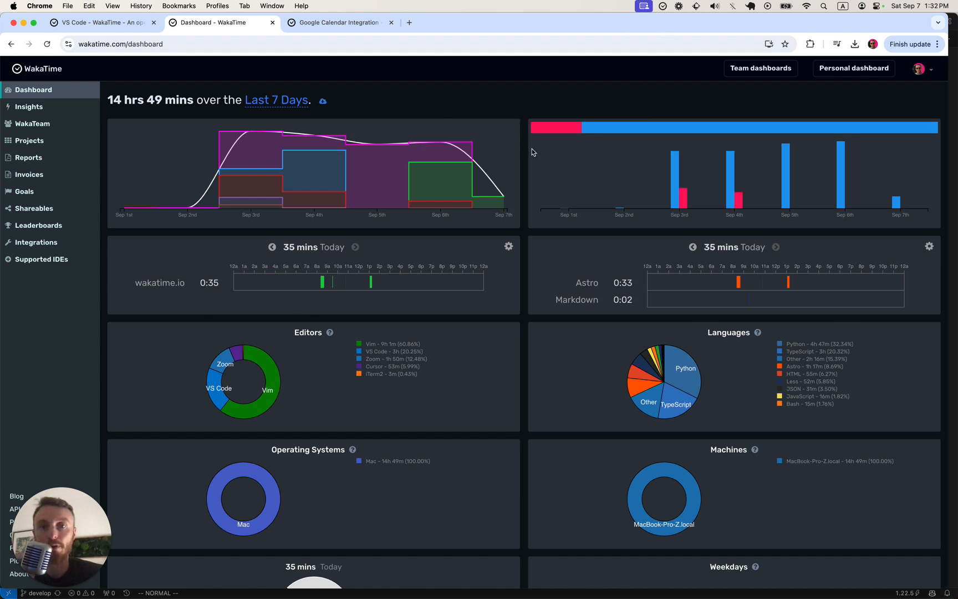
pyautogui.moveTo(524, 162)
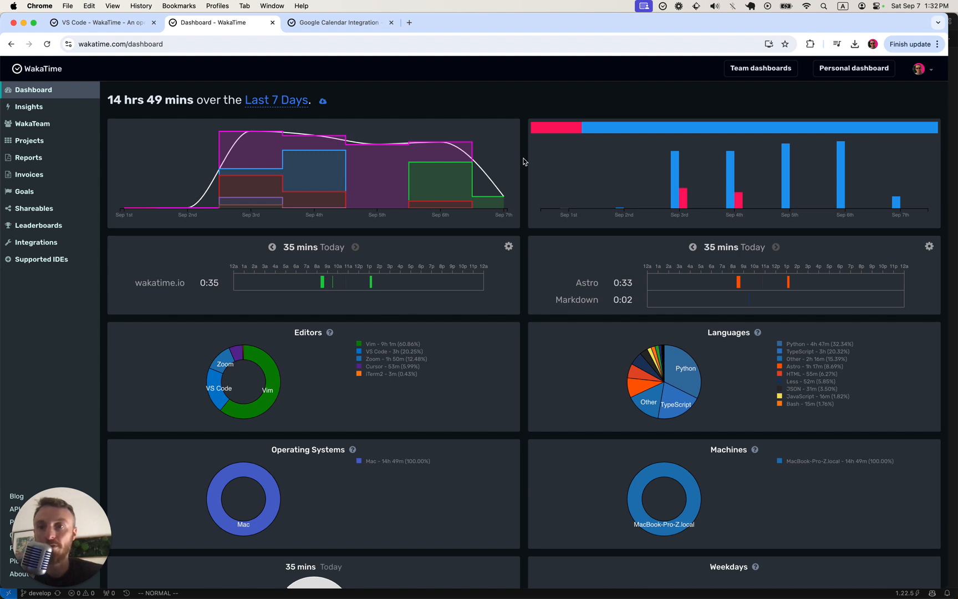
pyautogui.moveTo(524, 115)
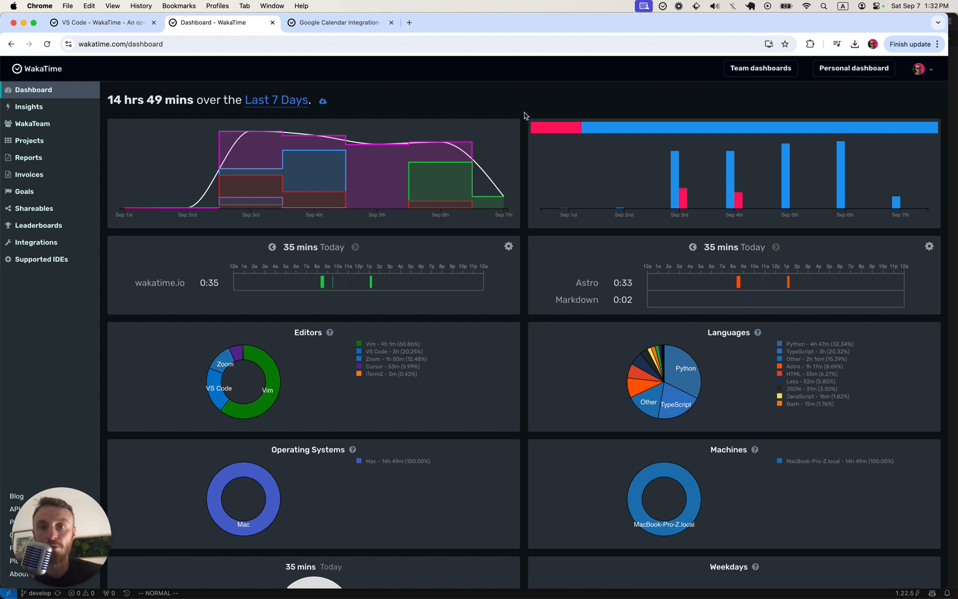
pyautogui.moveTo(526, 133)
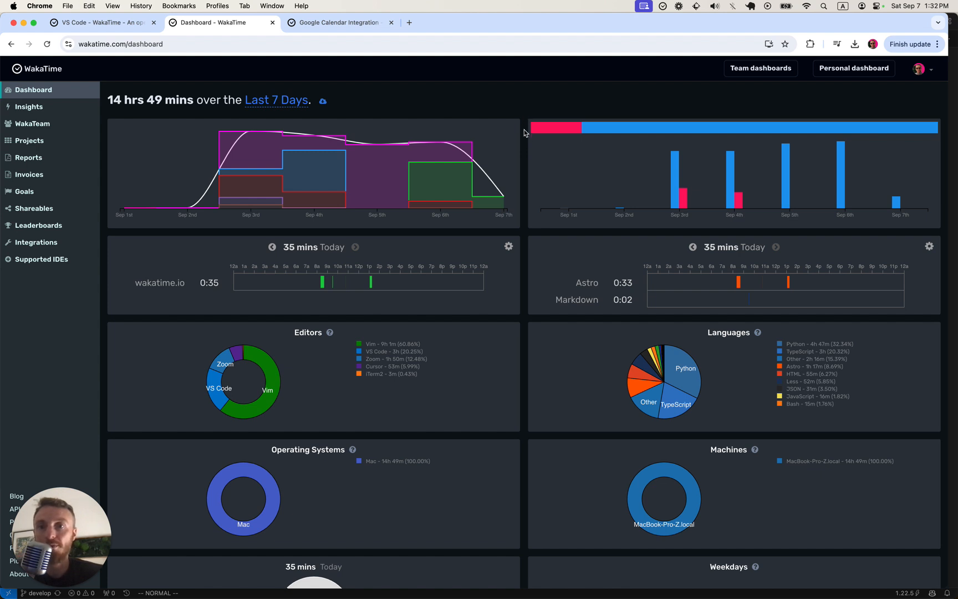